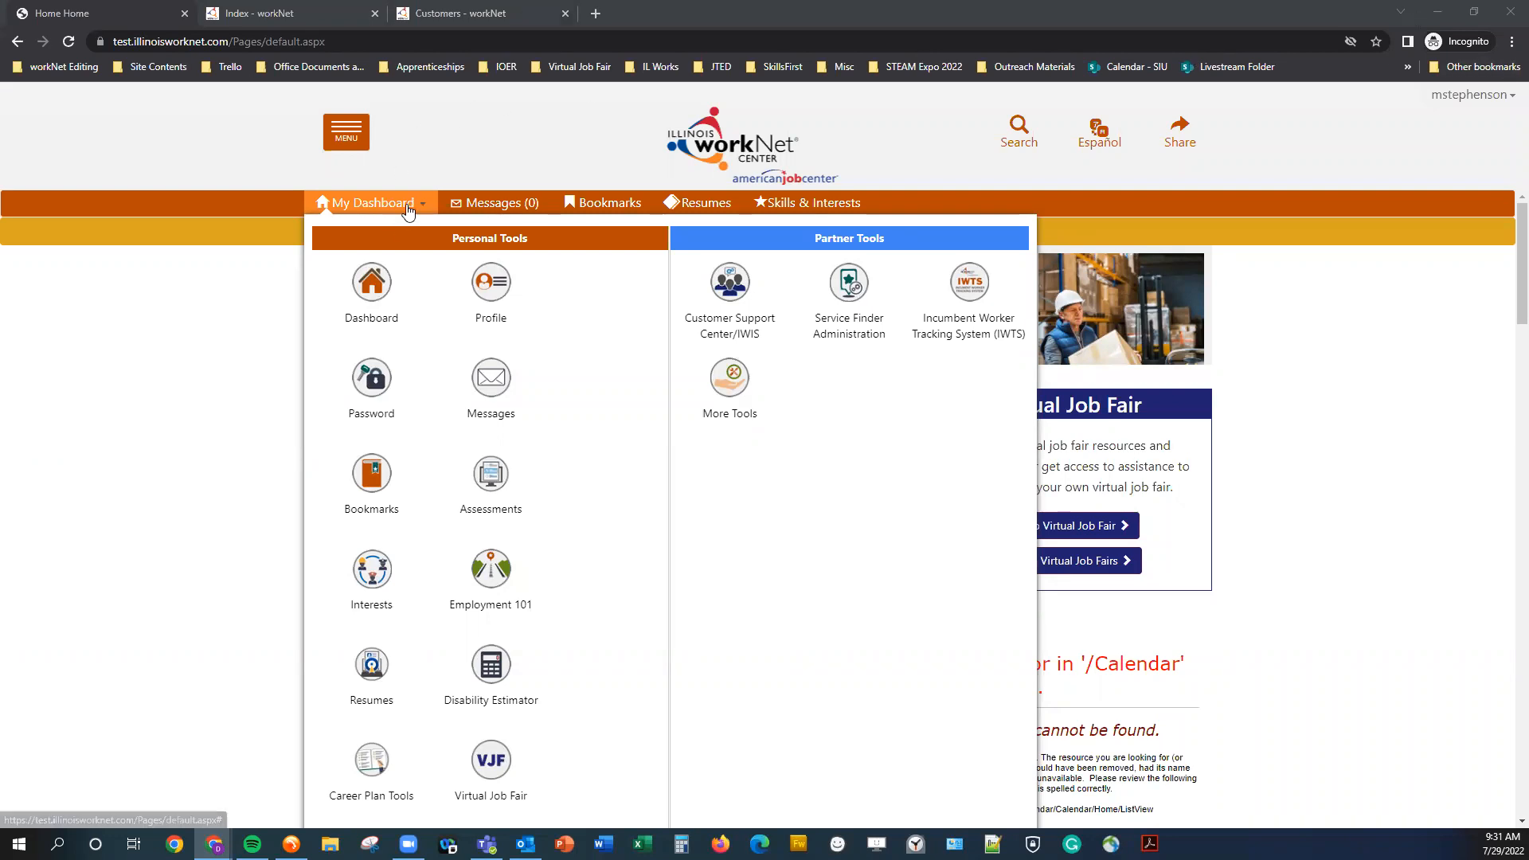
pyautogui.moveTo(683, 350)
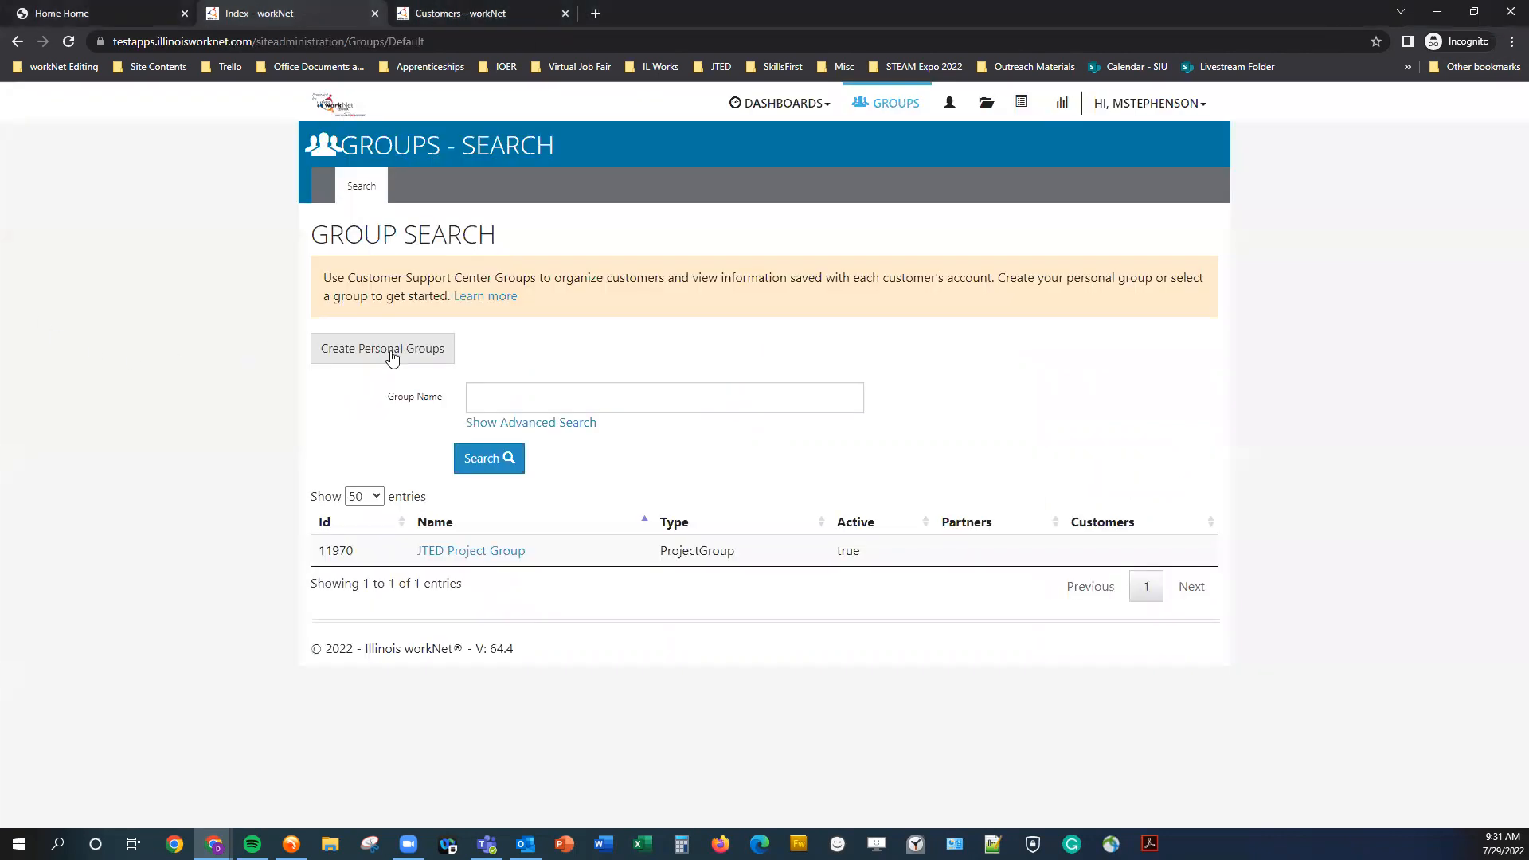
pyautogui.moveTo(471, 550)
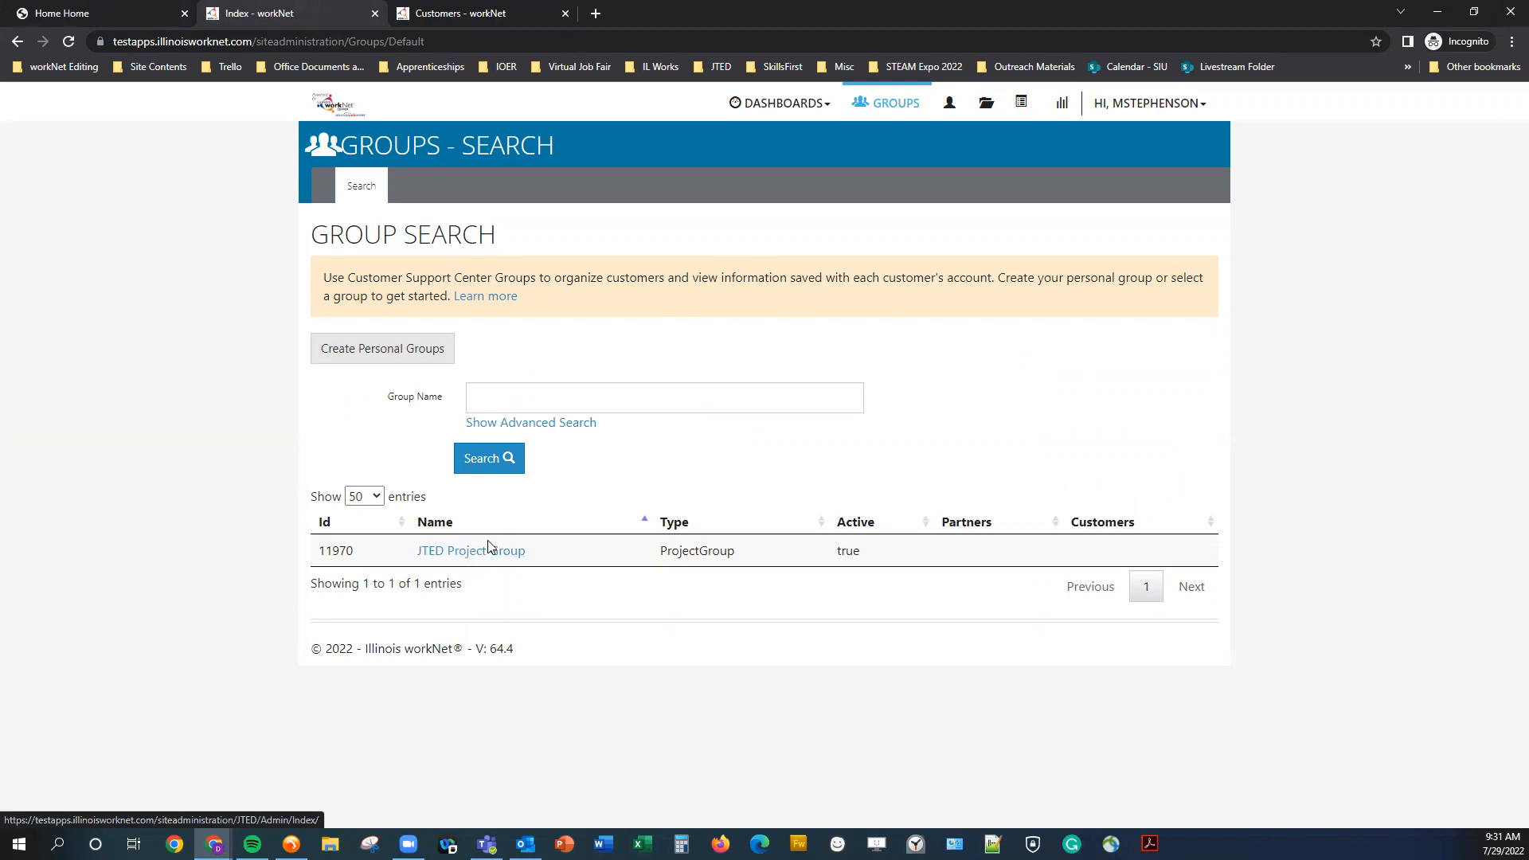
# - Open the JTED Project Group from the Customer Support Center group list
pyautogui.click(471, 549)
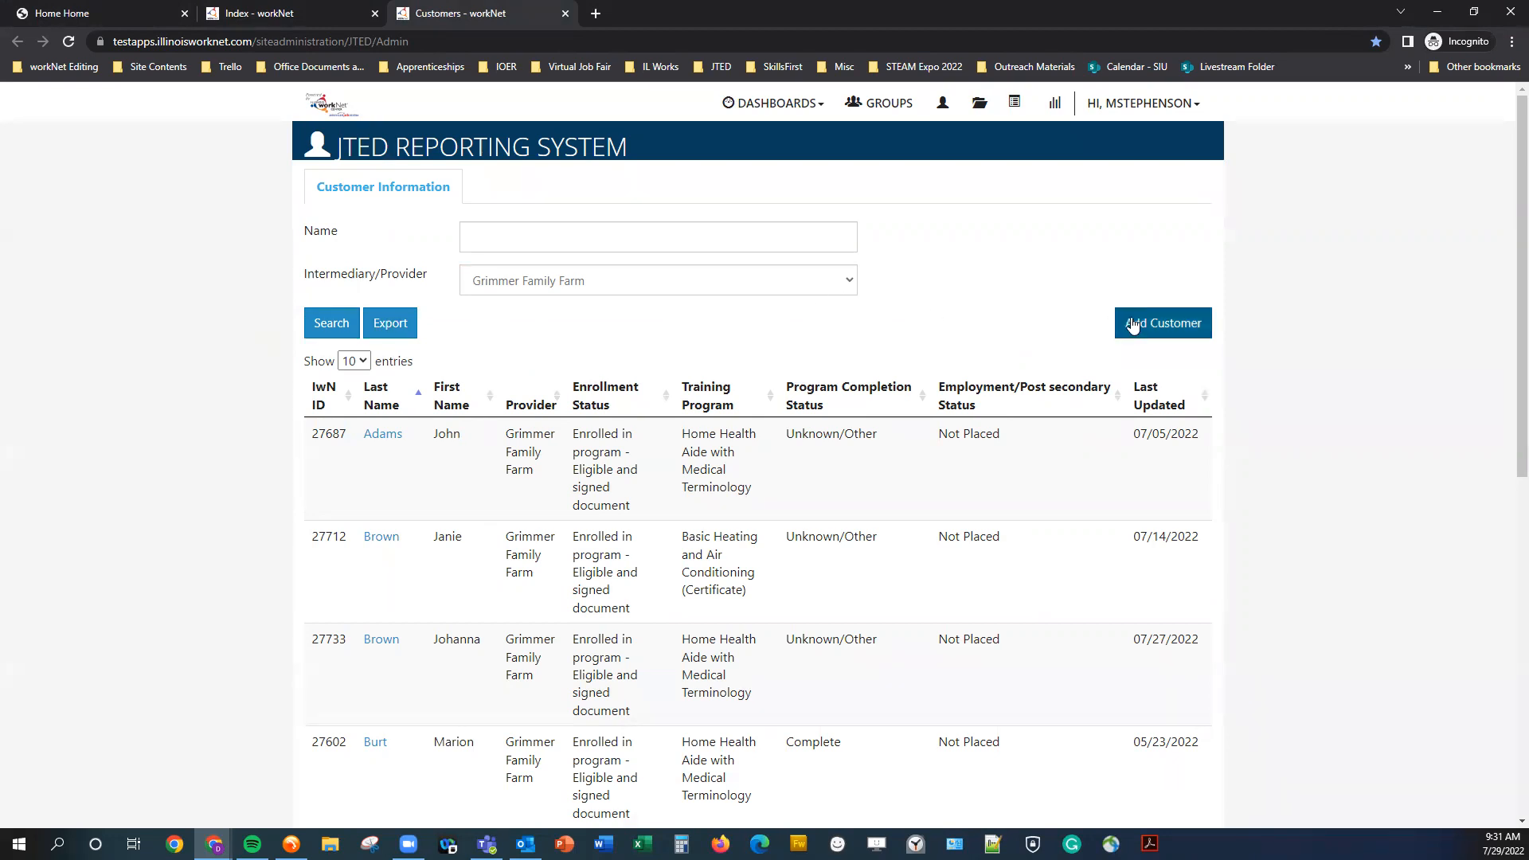
pyautogui.moveTo(1183, 339)
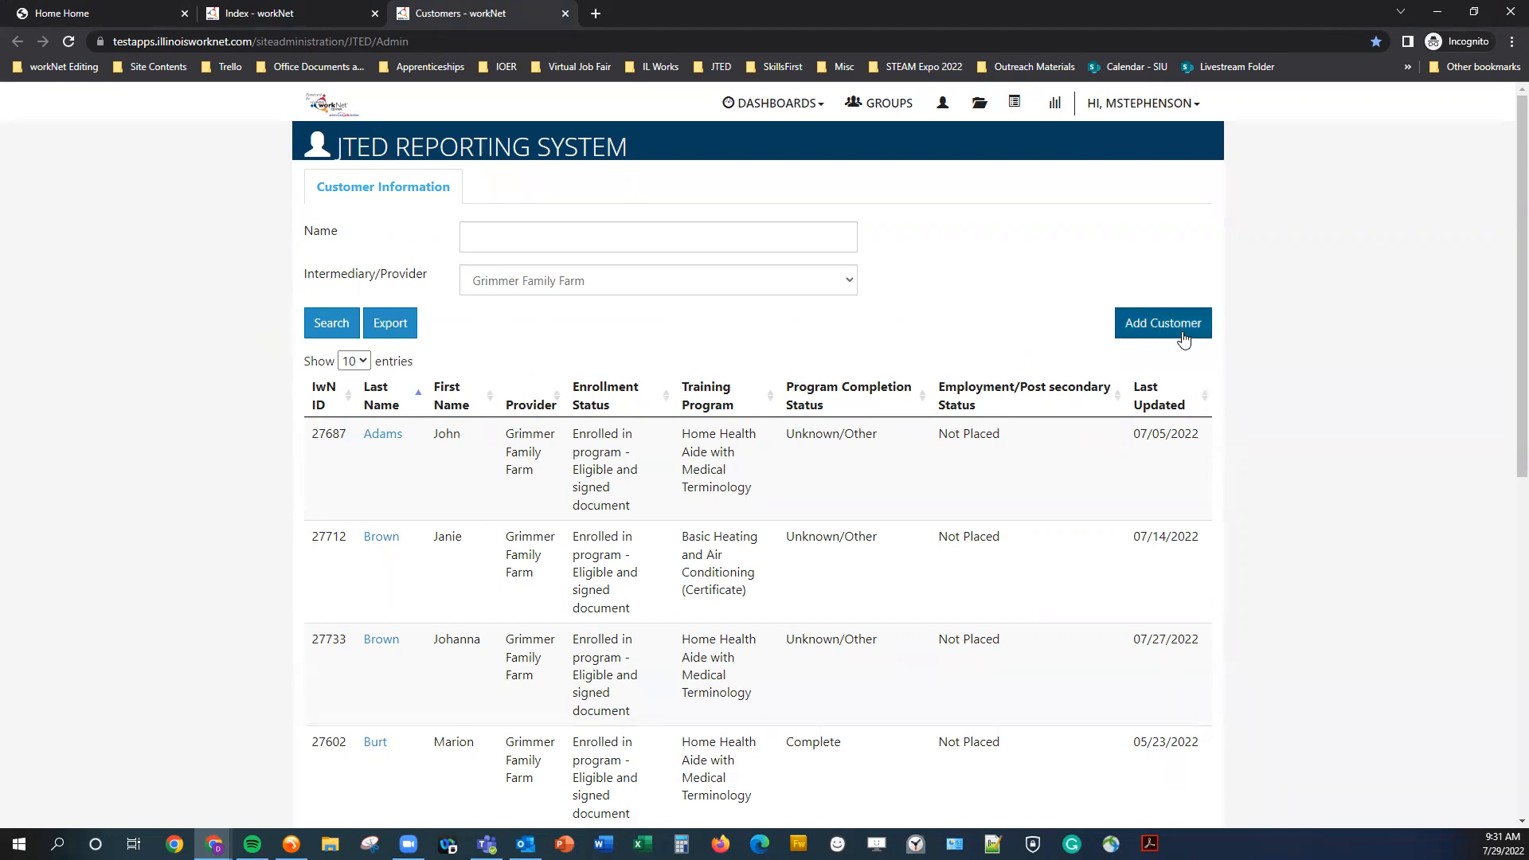
# - Start a new customer record via Add Customer on the Grimmer Family Farm list
pyautogui.click(1162, 323)
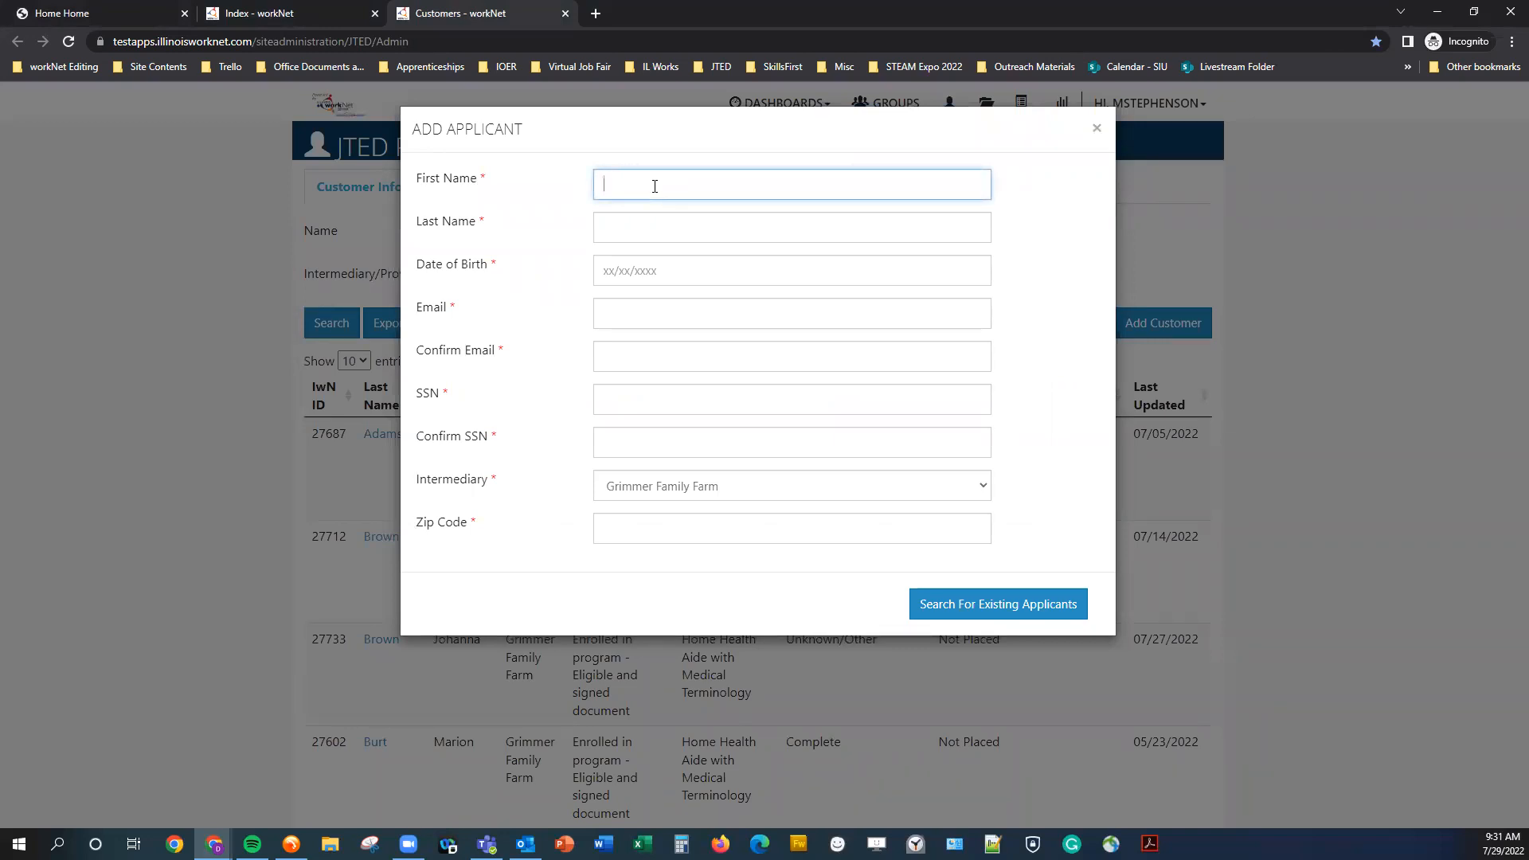
pyautogui.write('Andy')
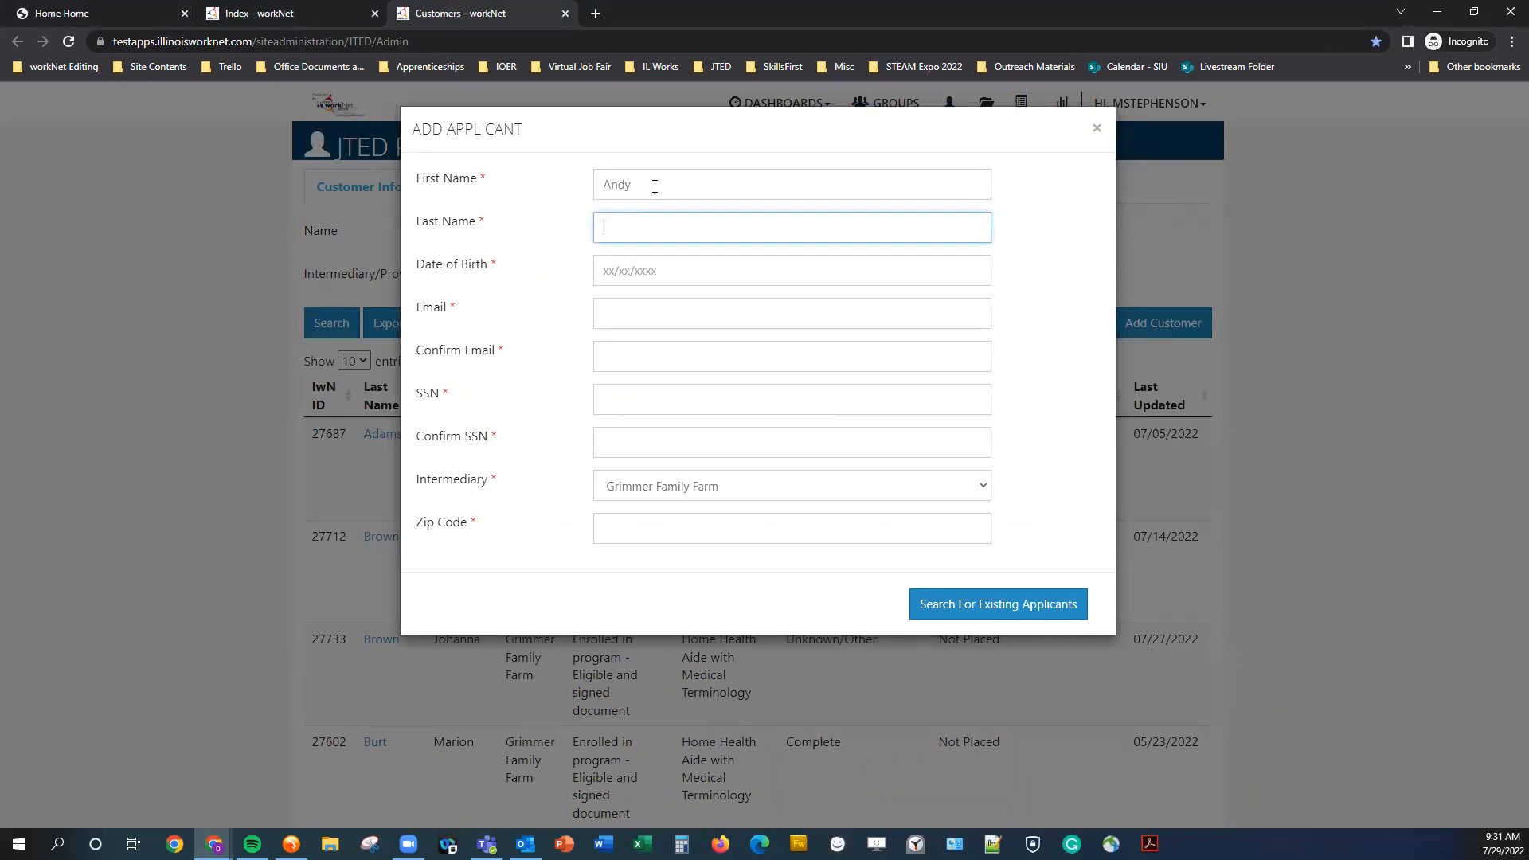
pyautogui.write('Apple')
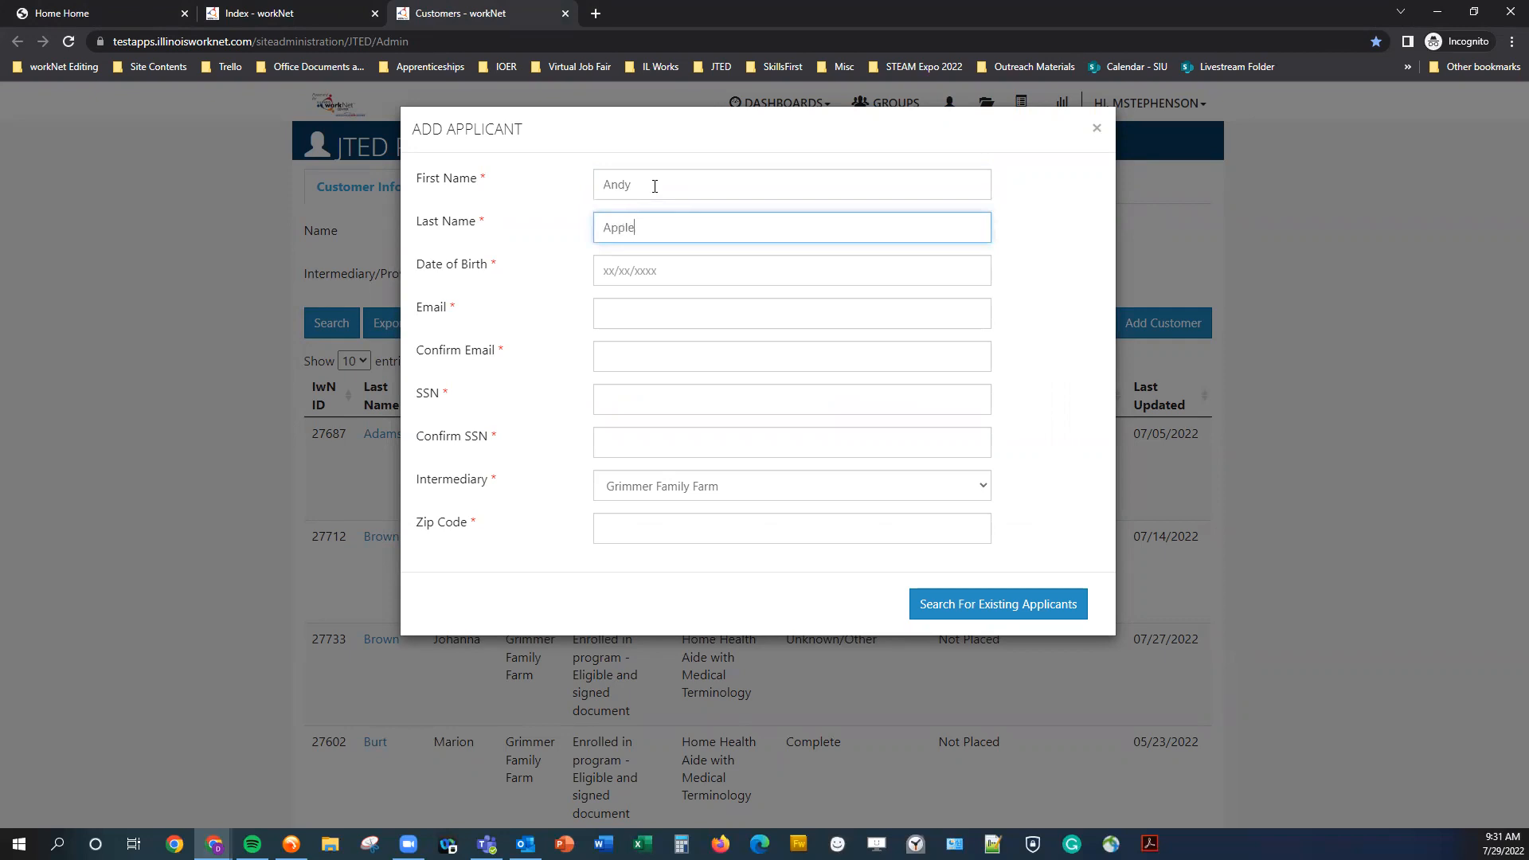
pyautogui.write('01/01/200')
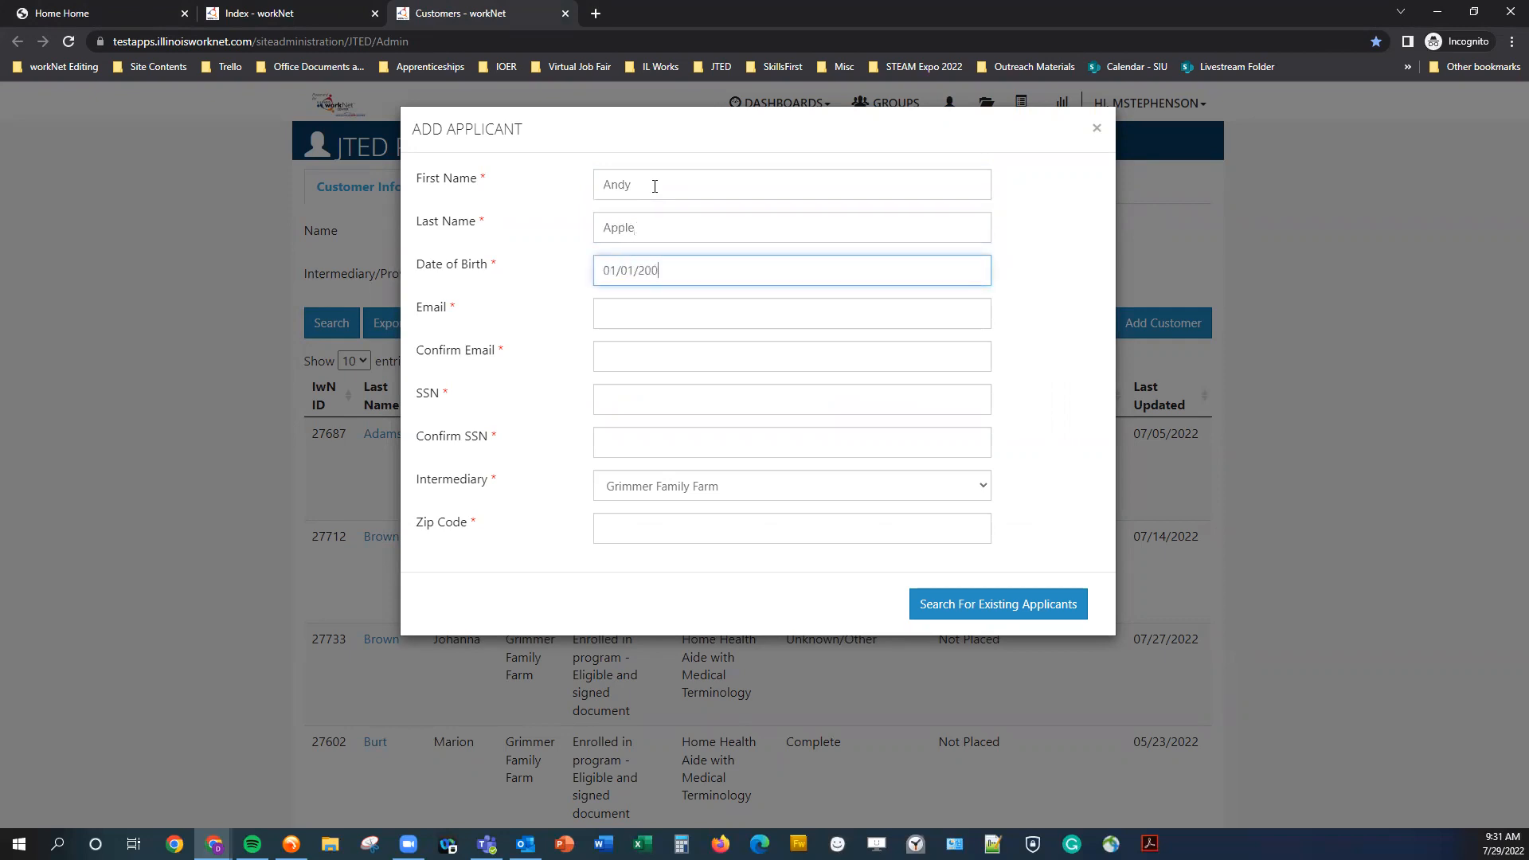
pyautogui.write('app')
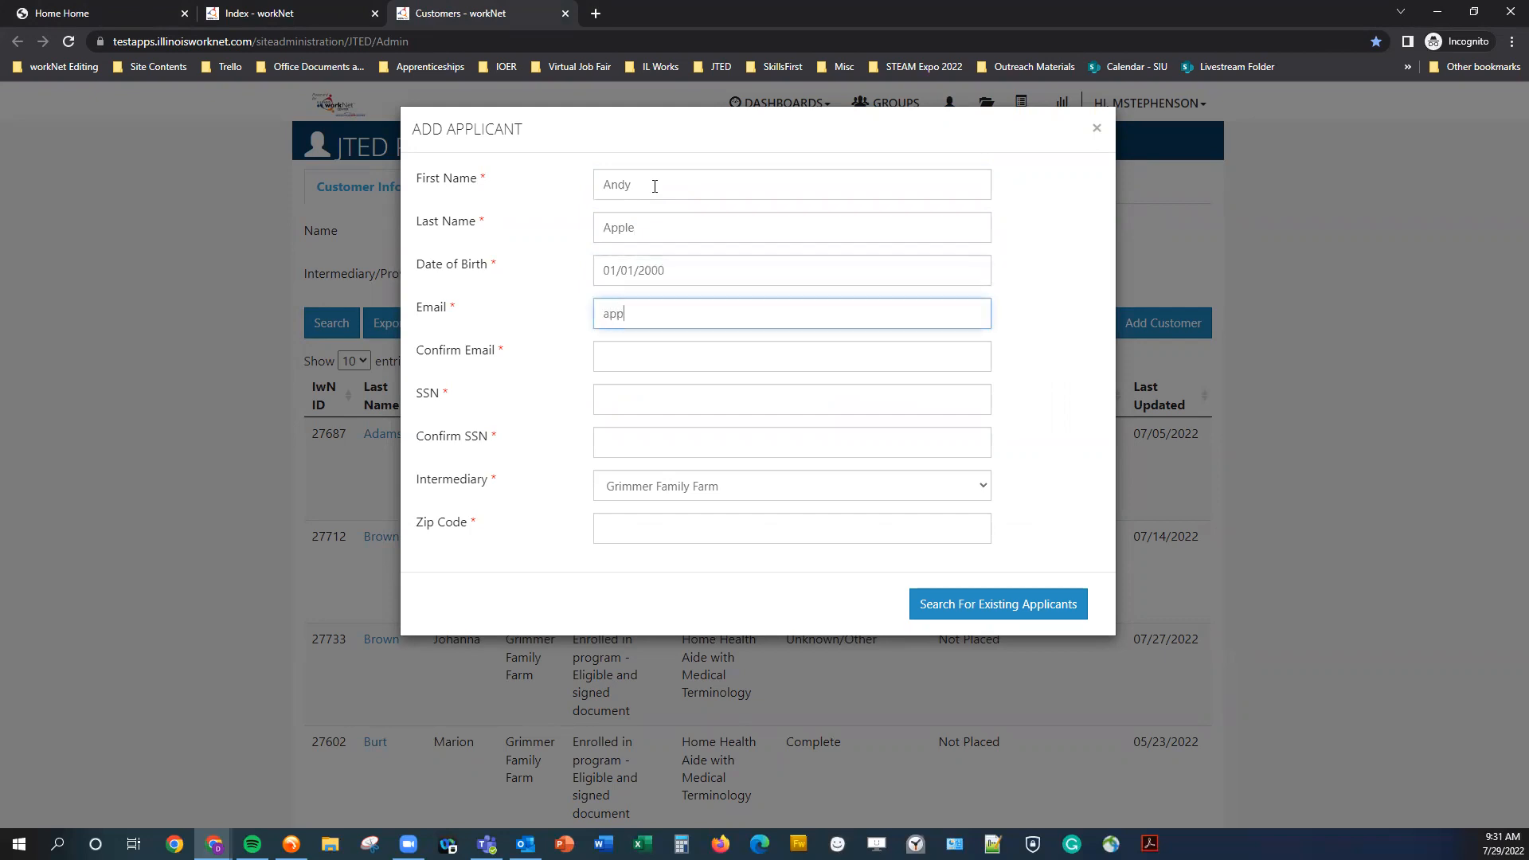
pyautogui.write('le')
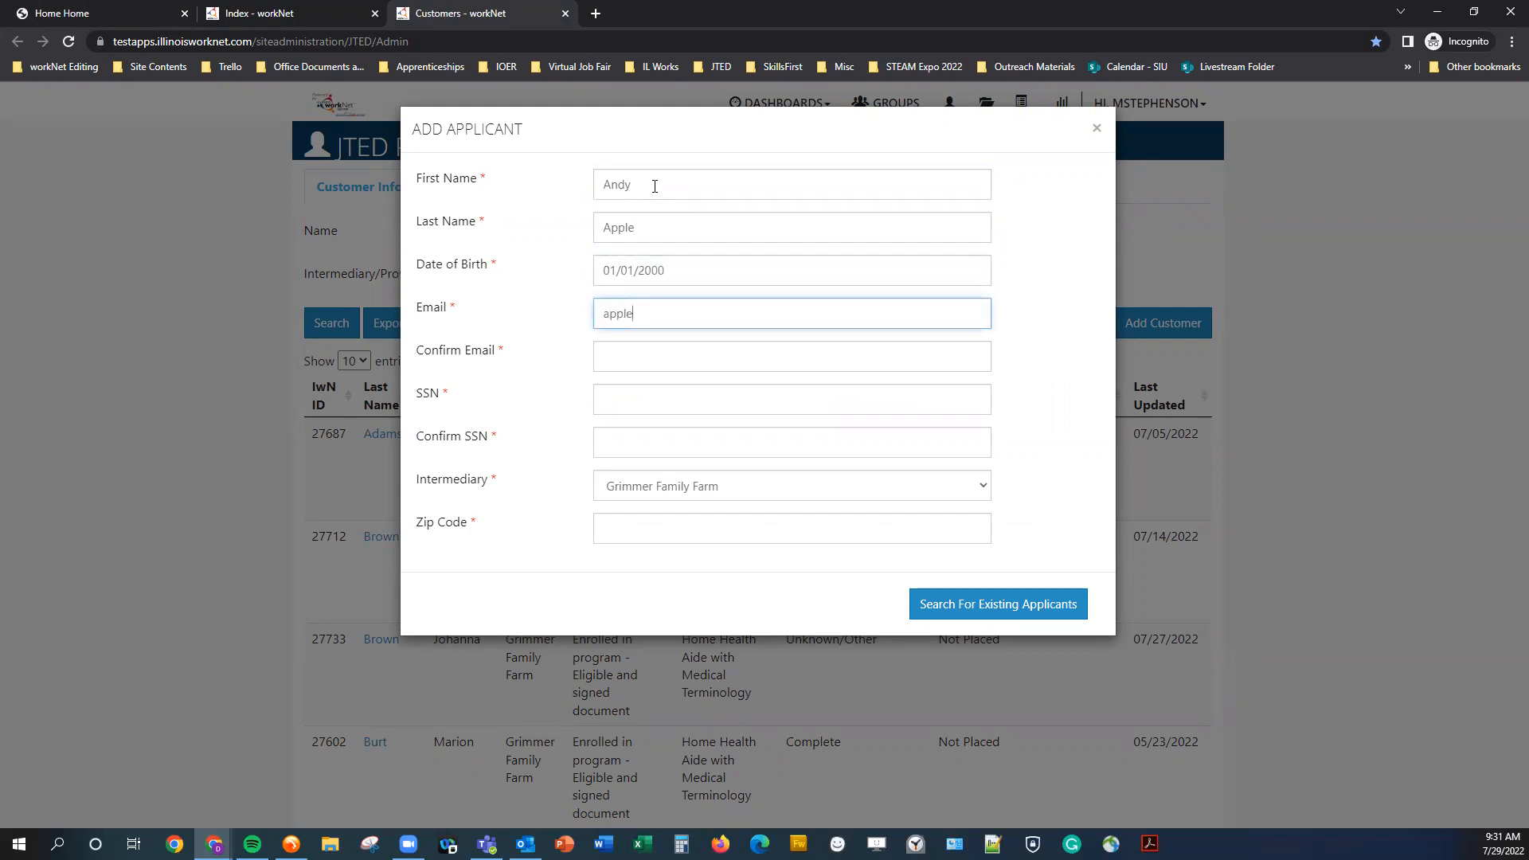
pyautogui.write('@noemail.com')
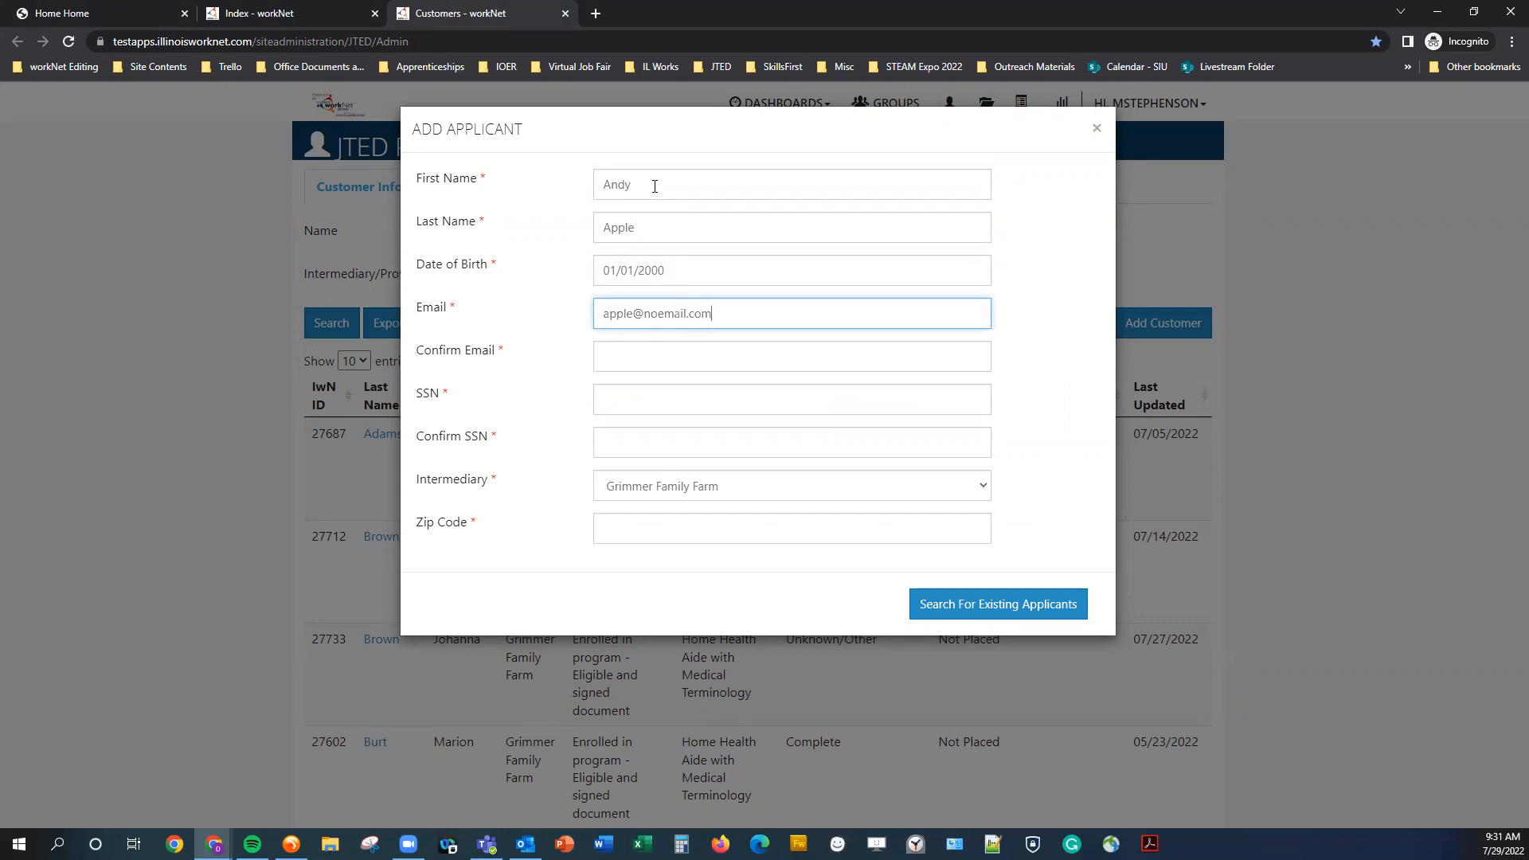
pyautogui.write('apple@noe')
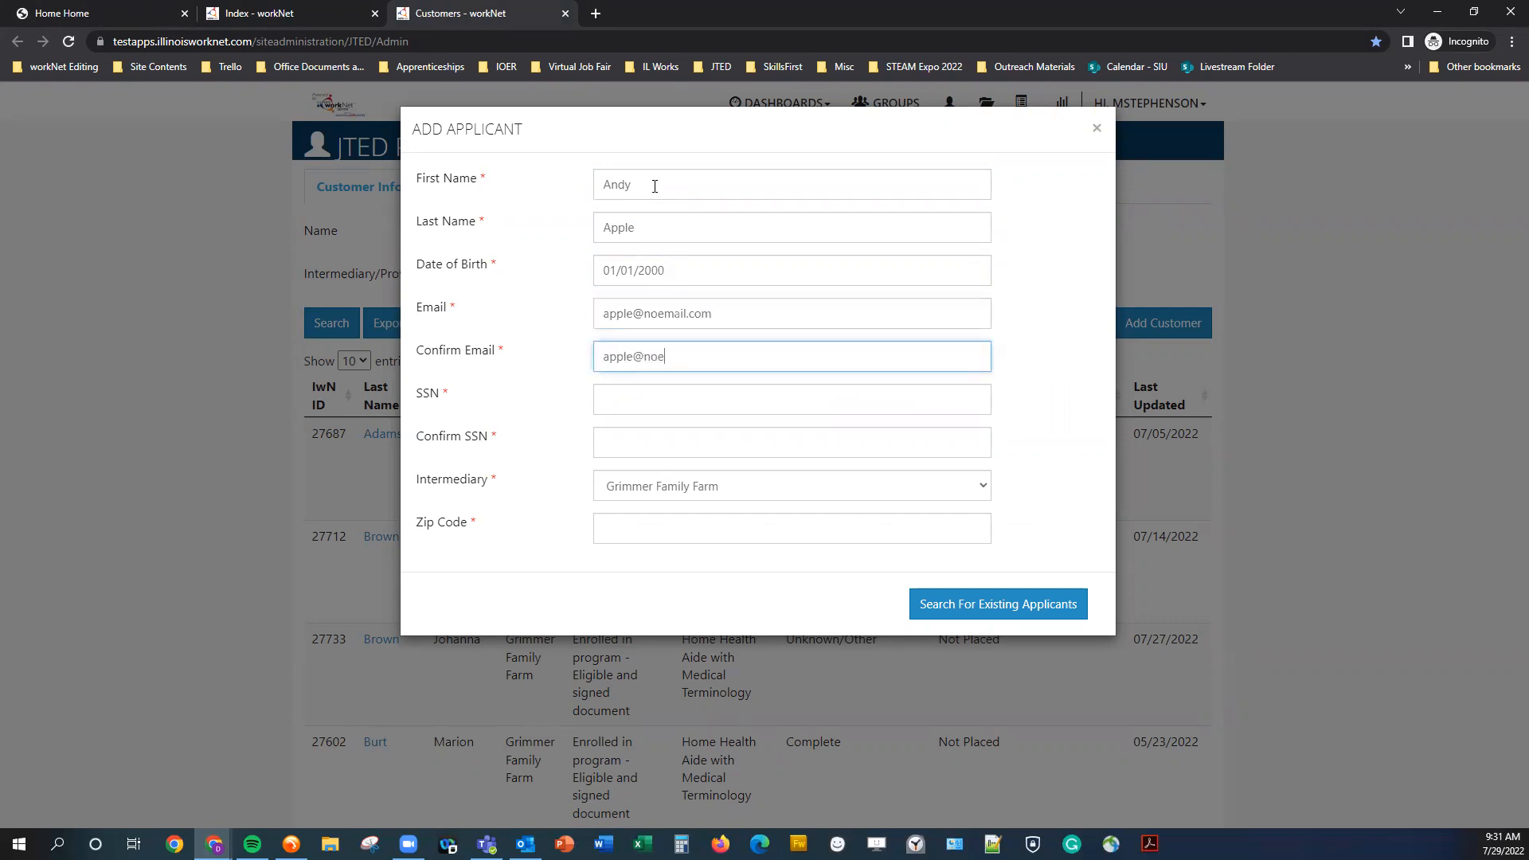
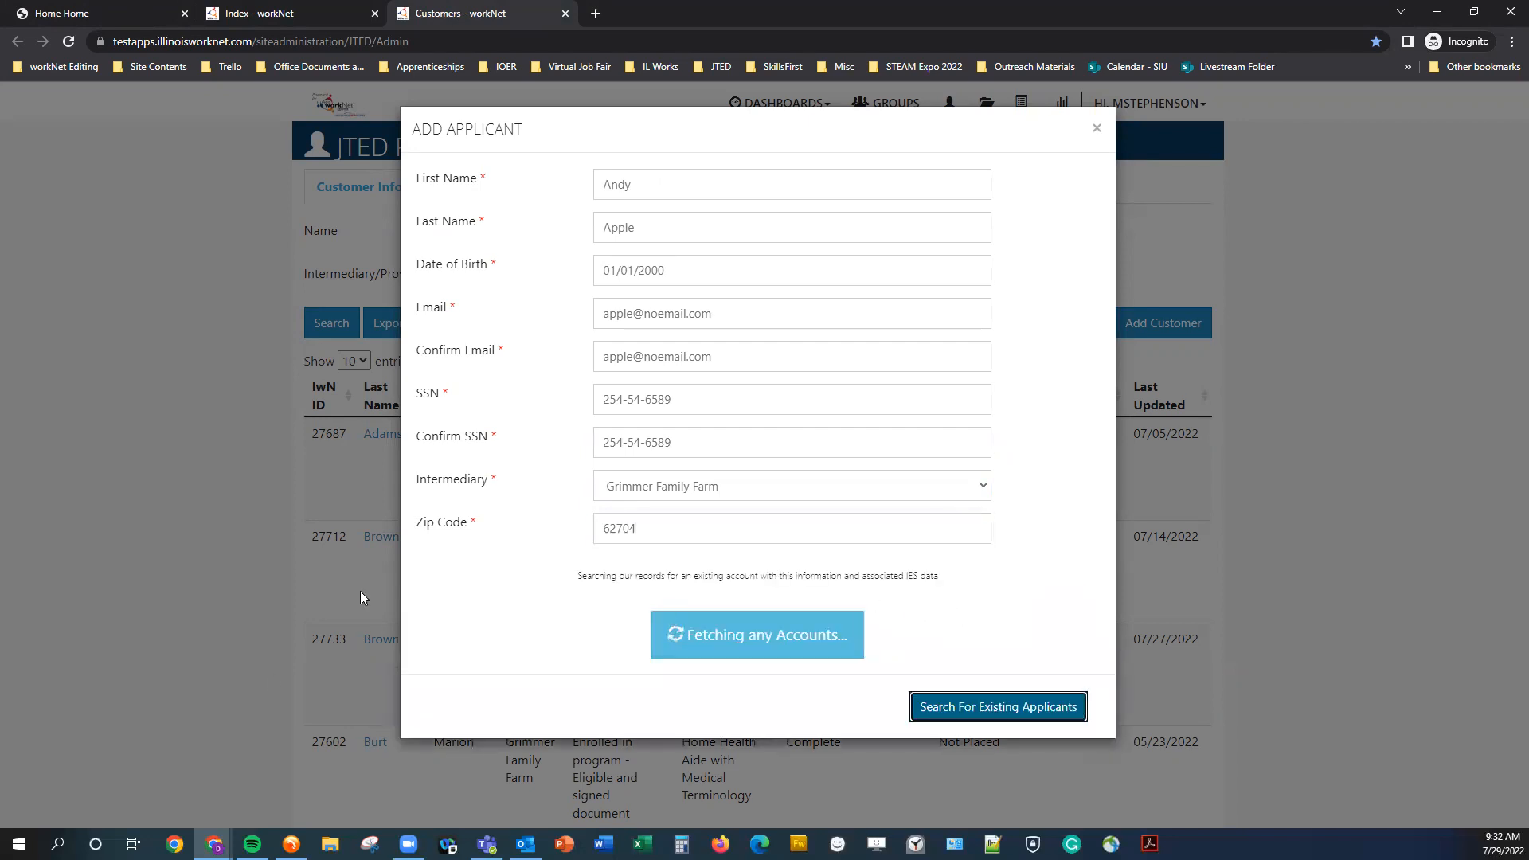
# - Search for existing applicants so a new account with username and password is created
pyautogui.click(997, 707)
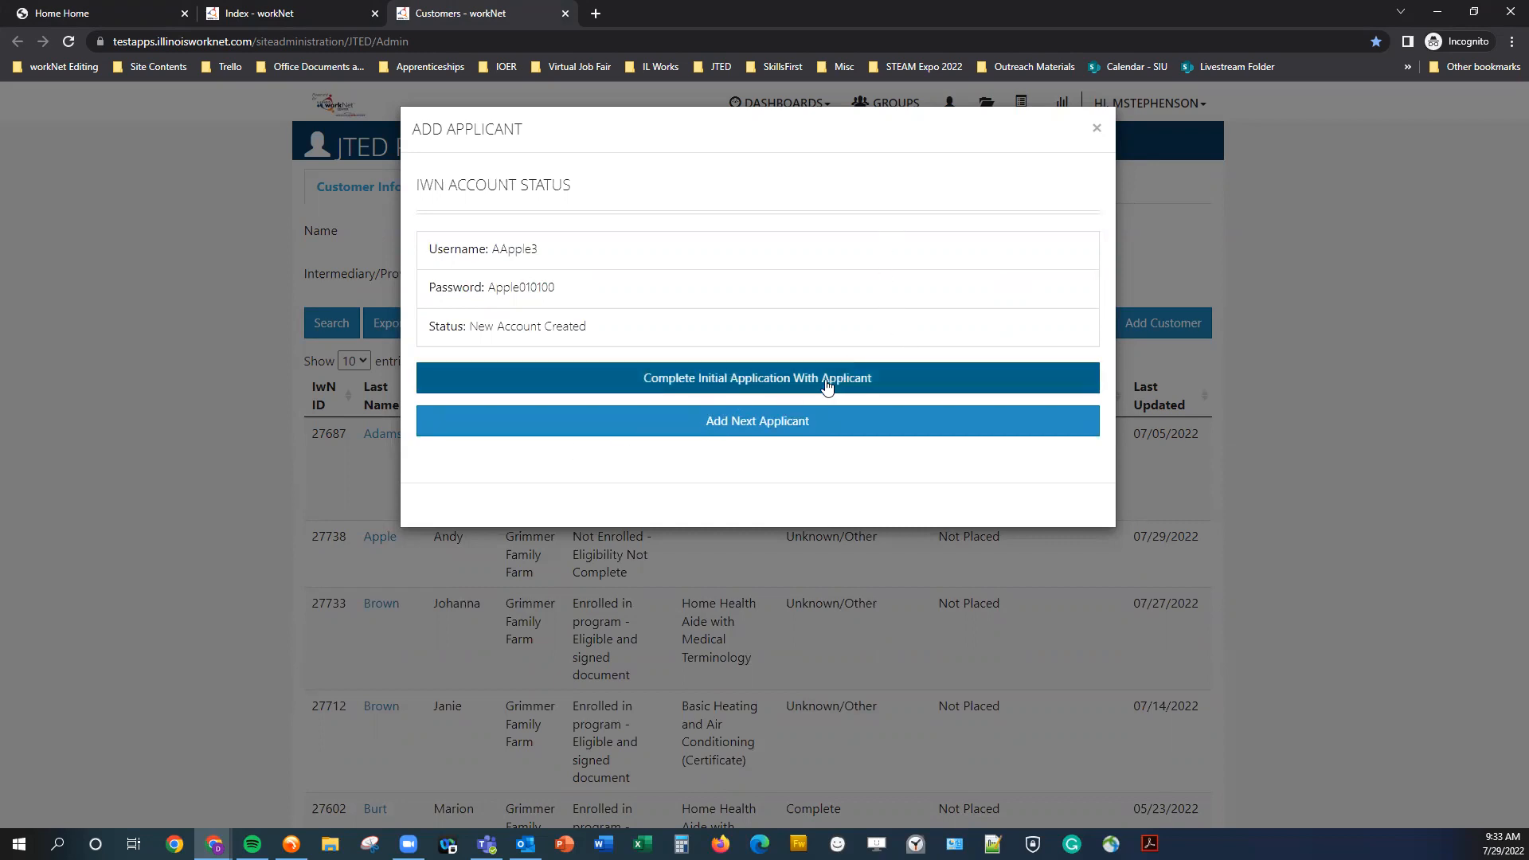
pyautogui.moveTo(882, 379)
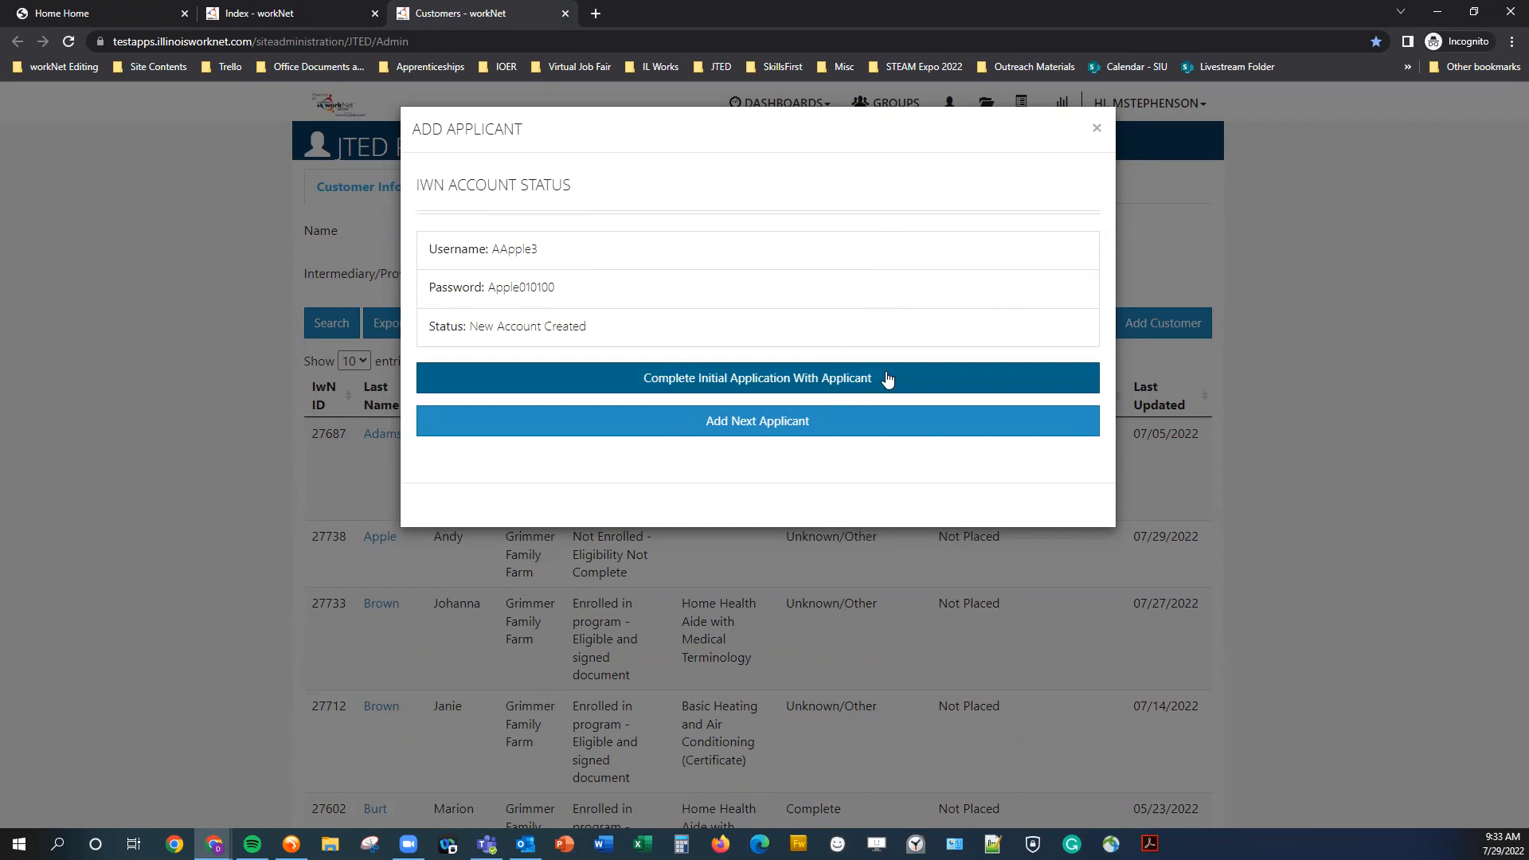
pyautogui.moveTo(738, 449)
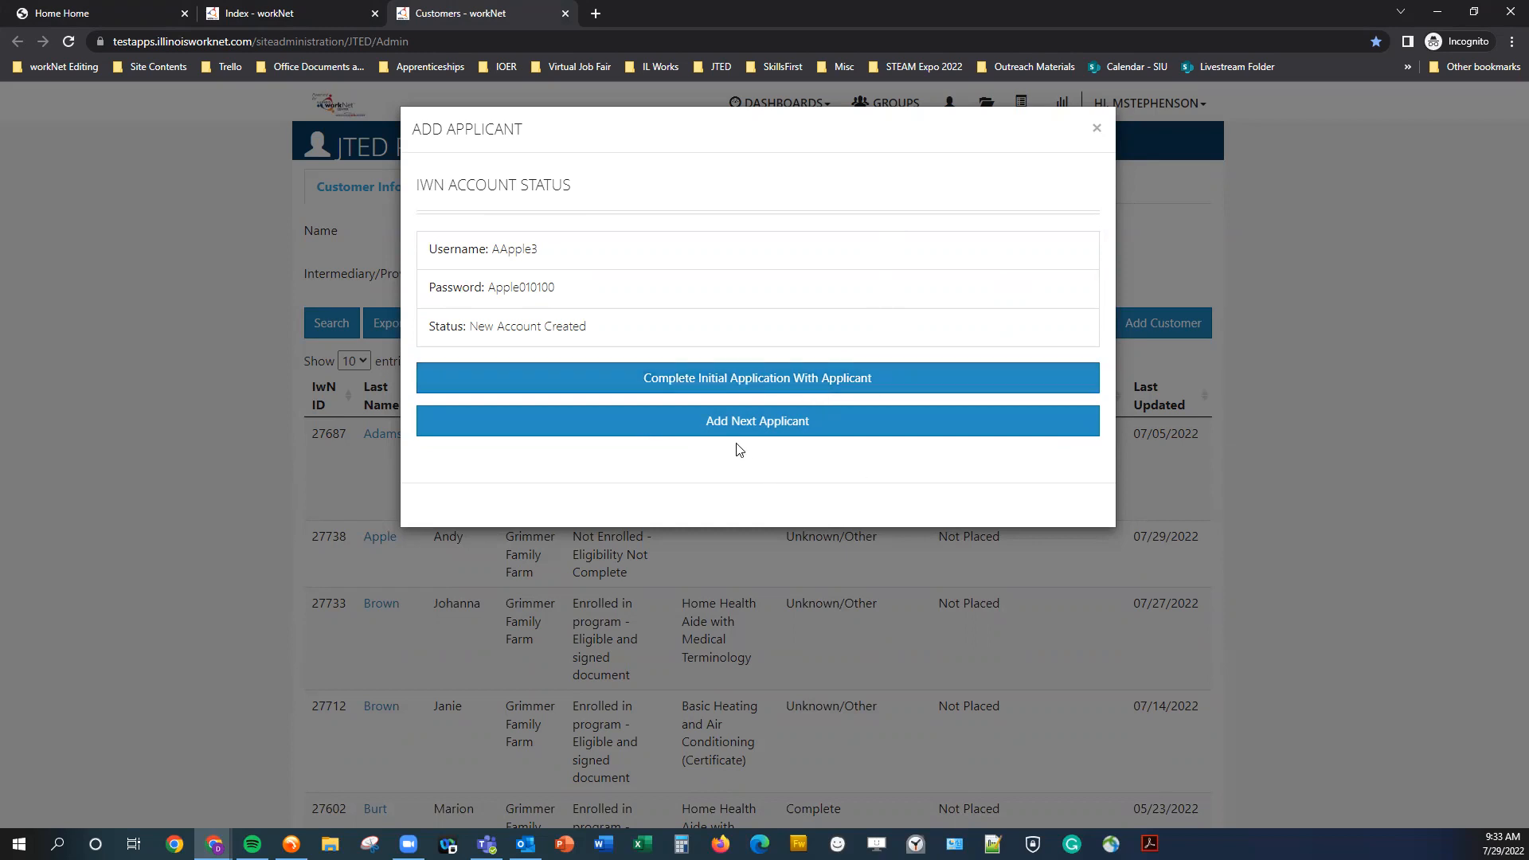